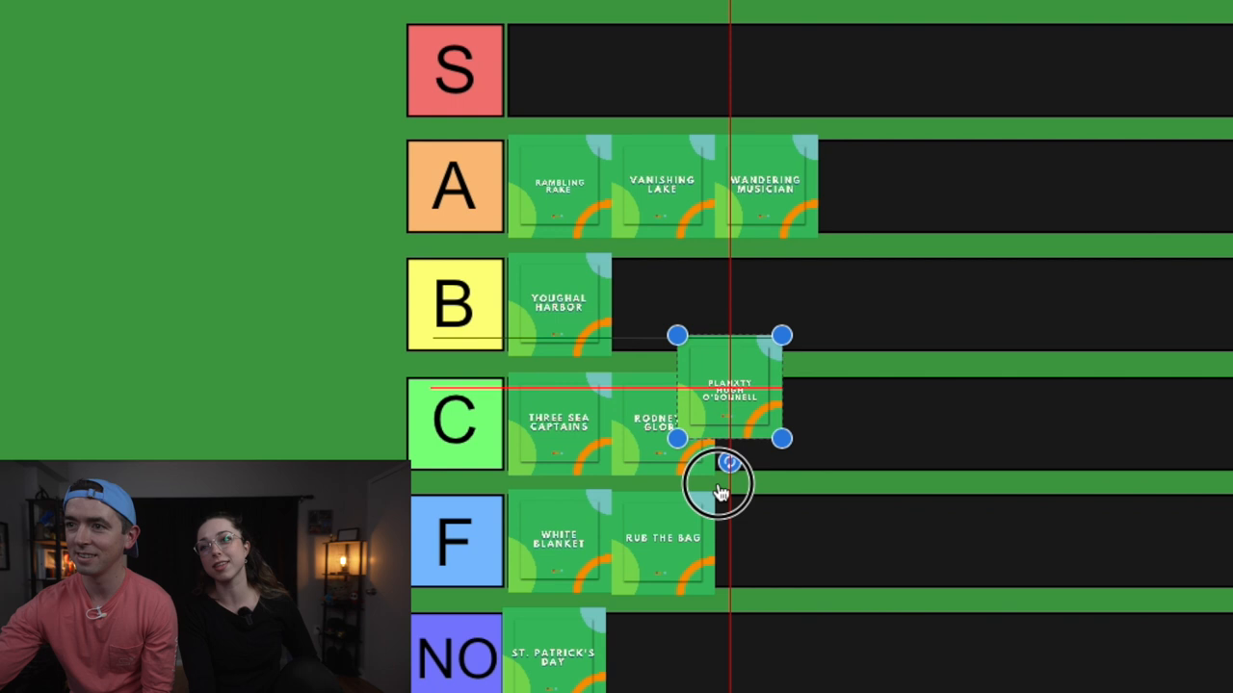
Move the Planxty Hugh O'Donnell card off the tiers onto the empty canvas at left.
{"action": "left_click_drag", "start_coordinate": [736, 389], "coordinate": [169, 343]}
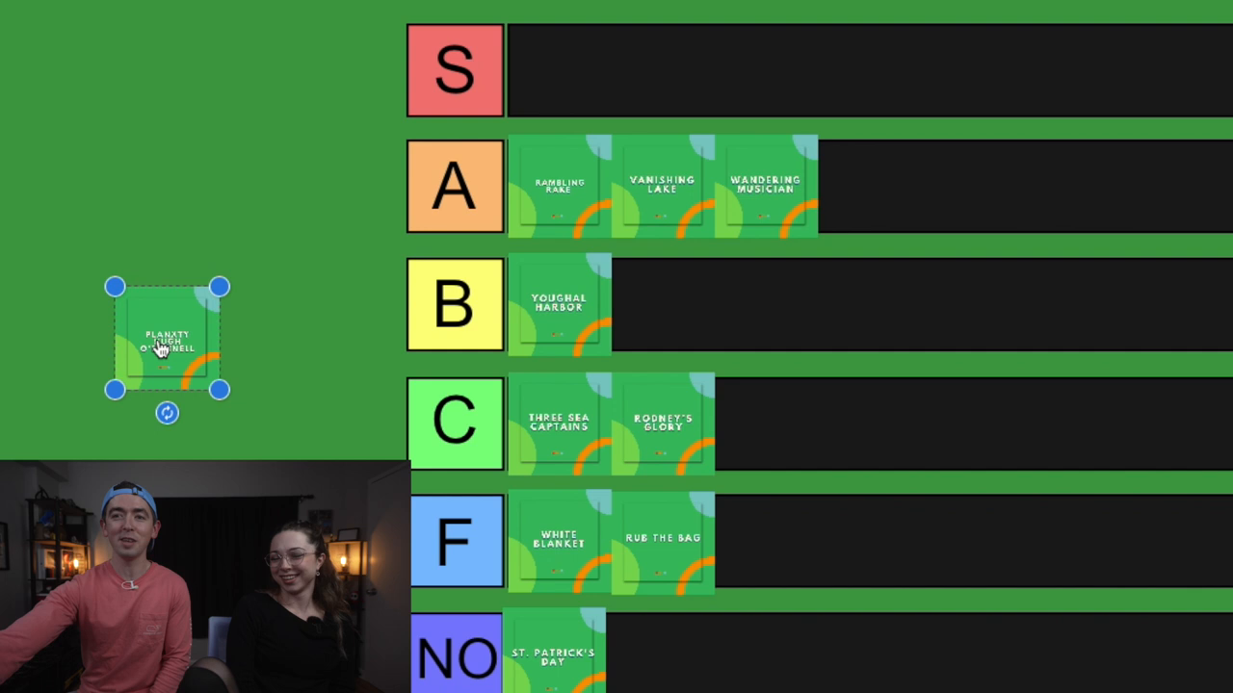
Drop the Planxty Hugh O'Donnell card into the F row after White Blanket and Rub the Sag.
{"action": "left_click_drag", "start_coordinate": [166, 337], "coordinate": [747, 549]}
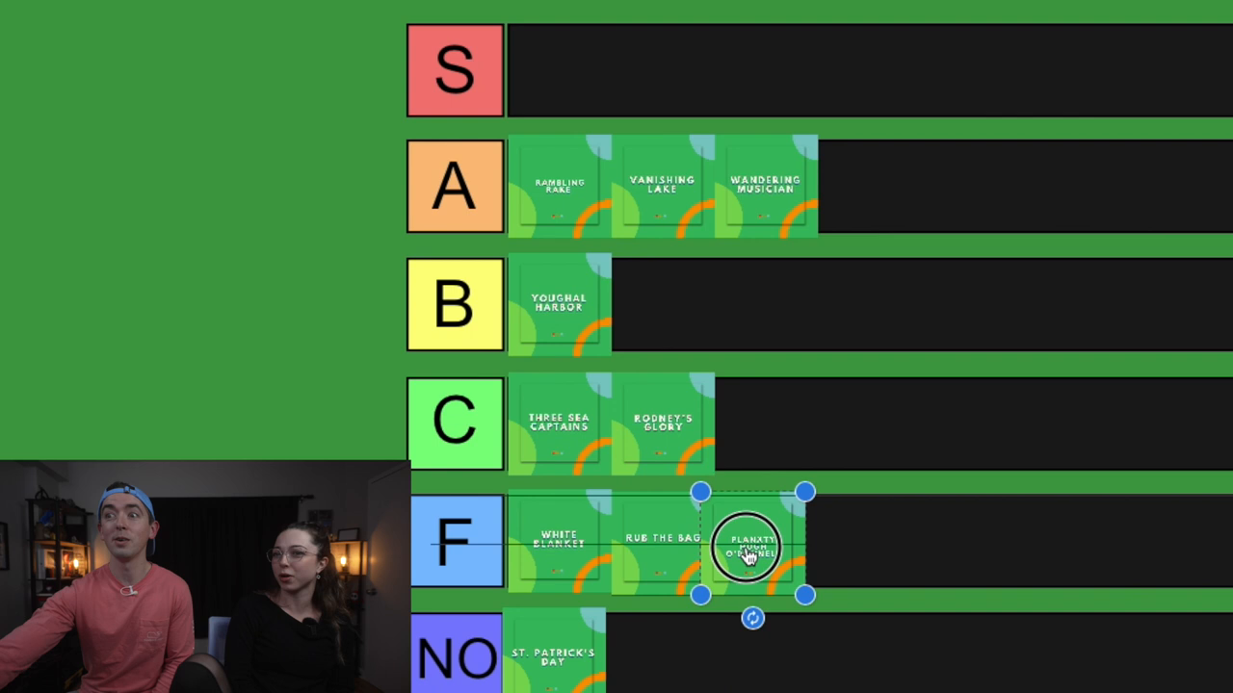